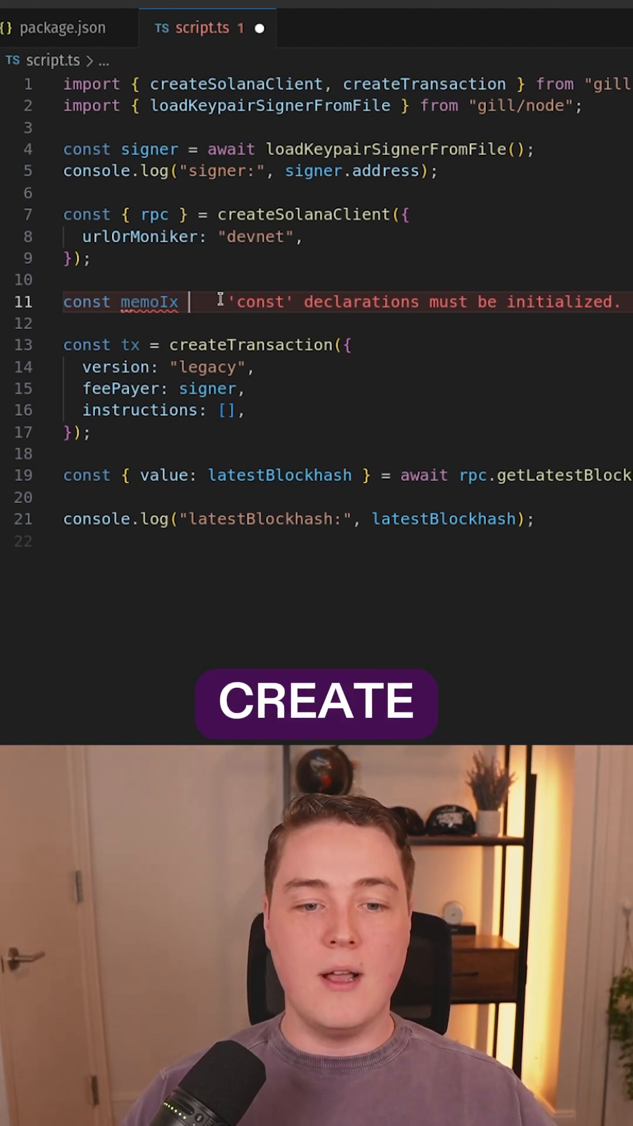
Step: Declare memoIx = getAddMemoInstruction({ memo: "gm world" }) and add memoIx to the instructions array
type("=")
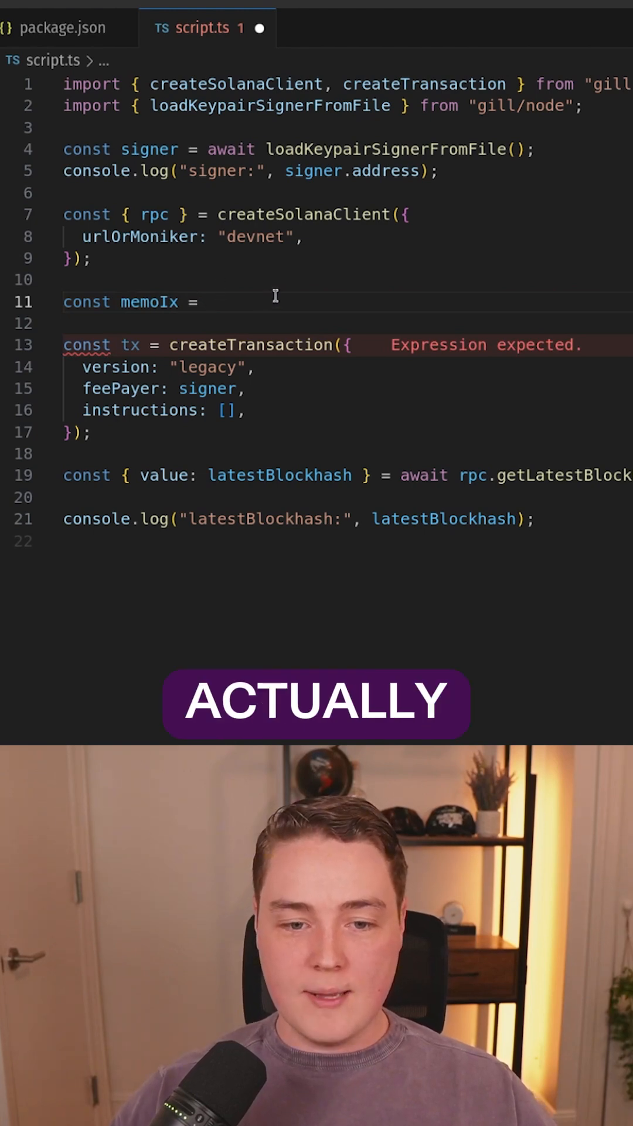
type("getaddme")
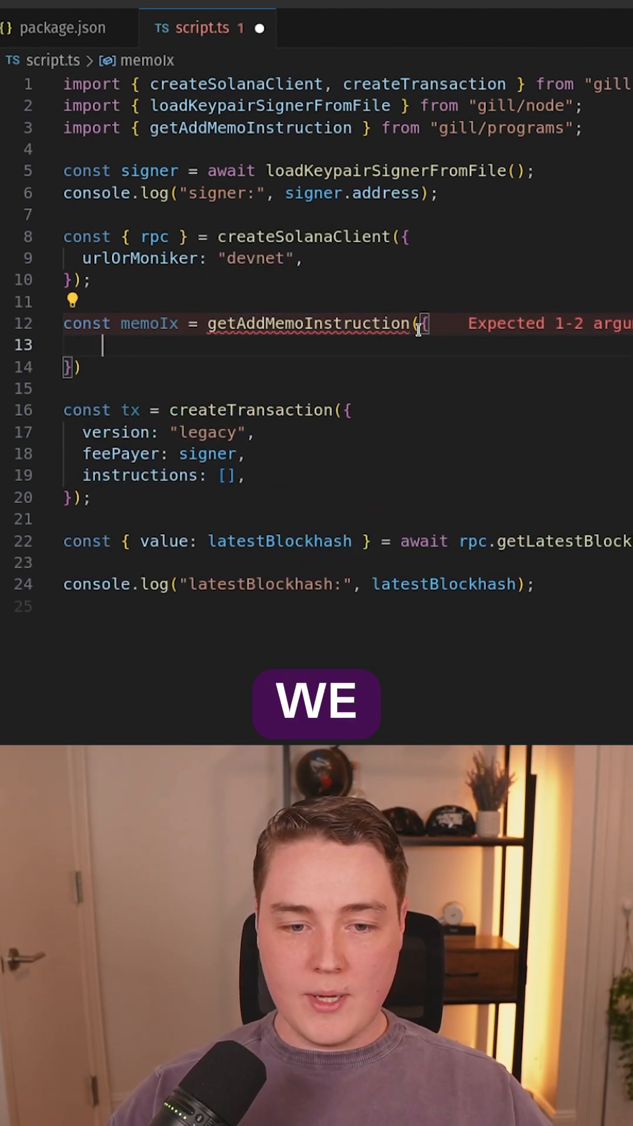
type("\"memo\\\"")
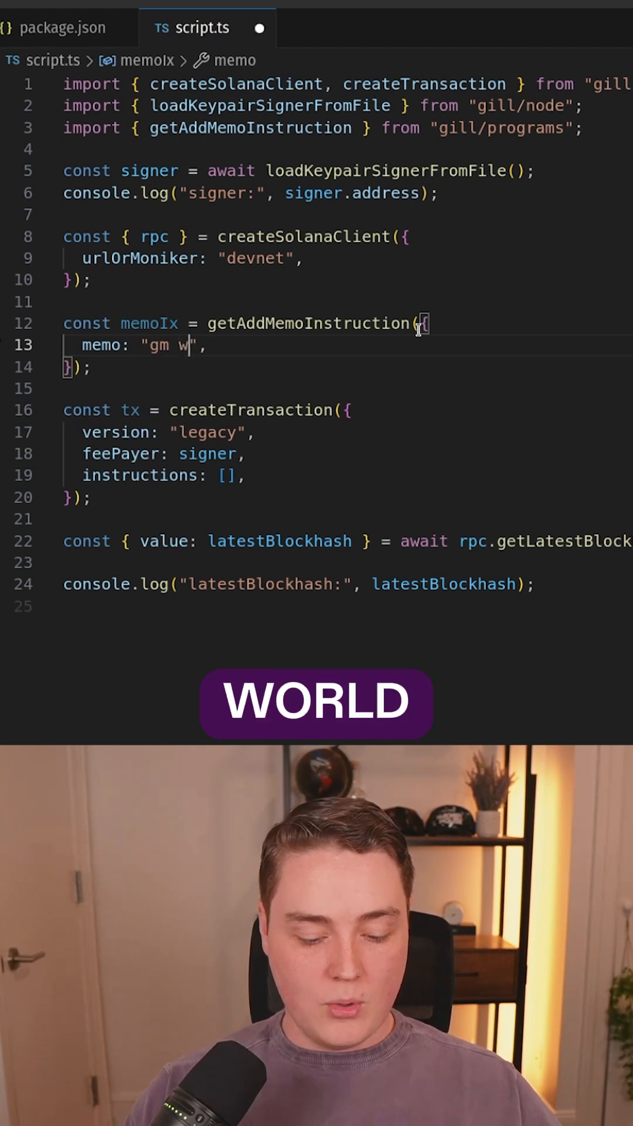
type("orld")
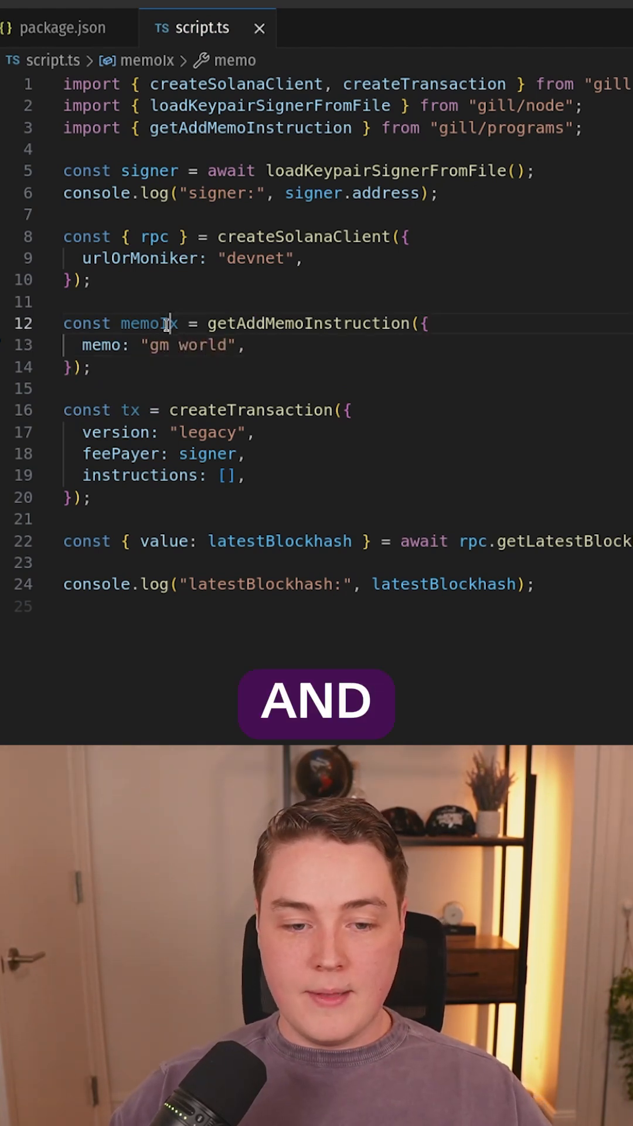
type("memoIx")
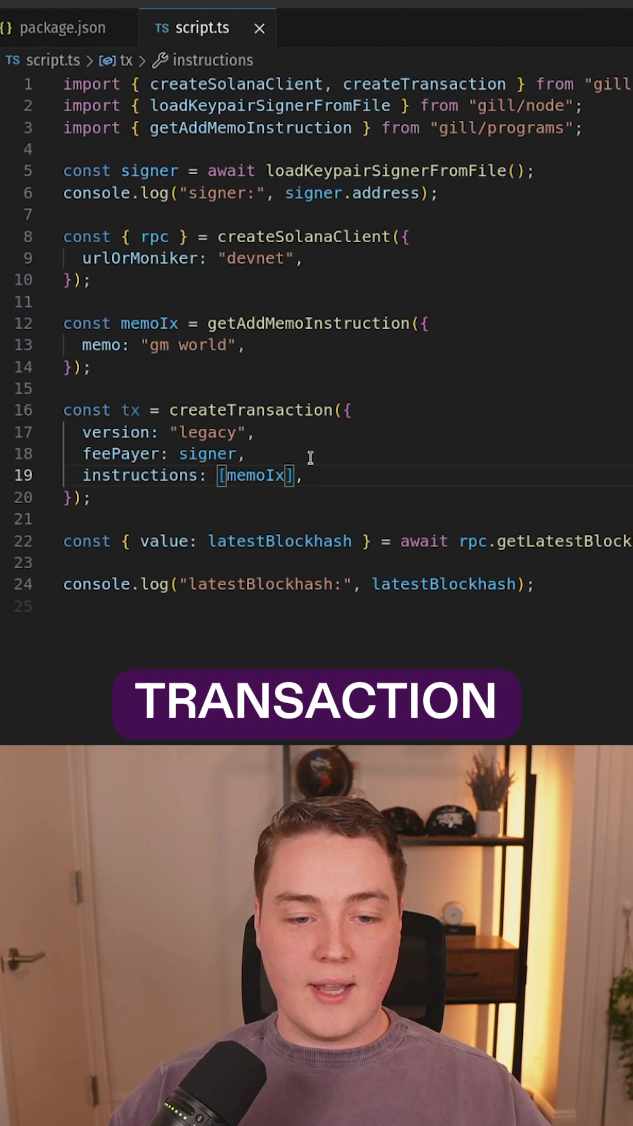
Step: Start a console statement on a fresh line after the createTransaction block
left_click(307, 324)
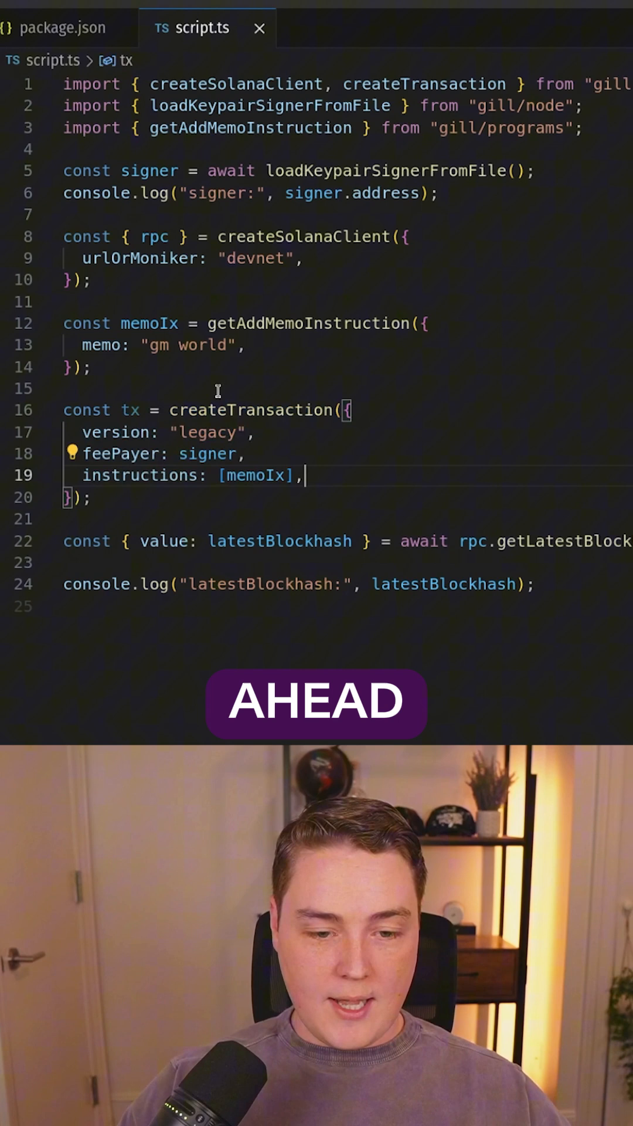
type("console")
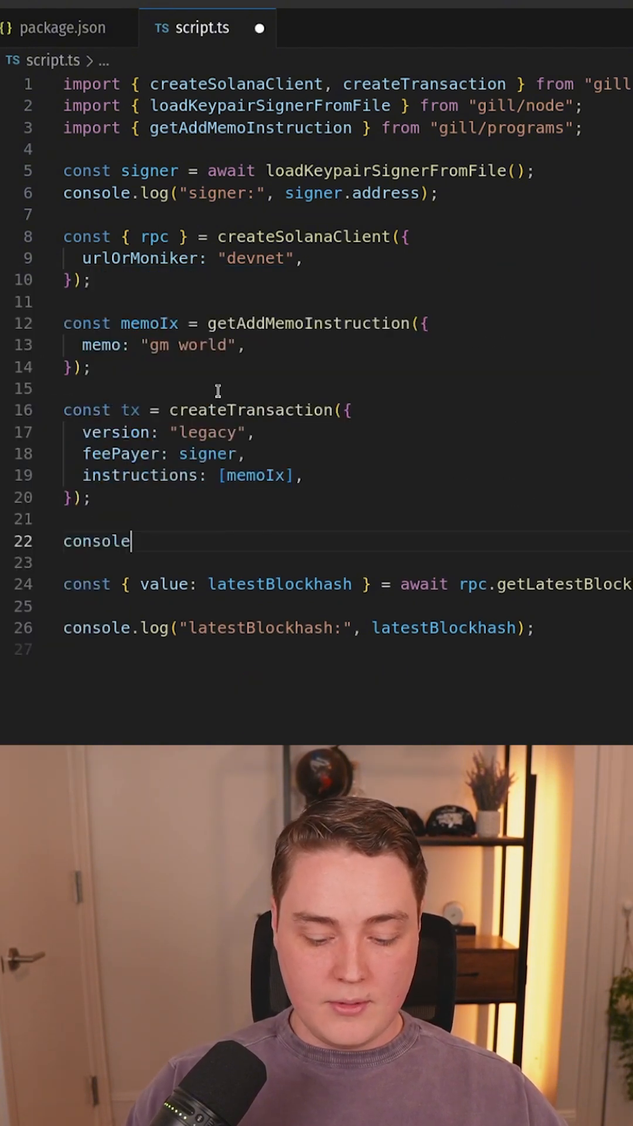
Step: Complete the statement as console.log("transaction:", tx);
type(".log();")
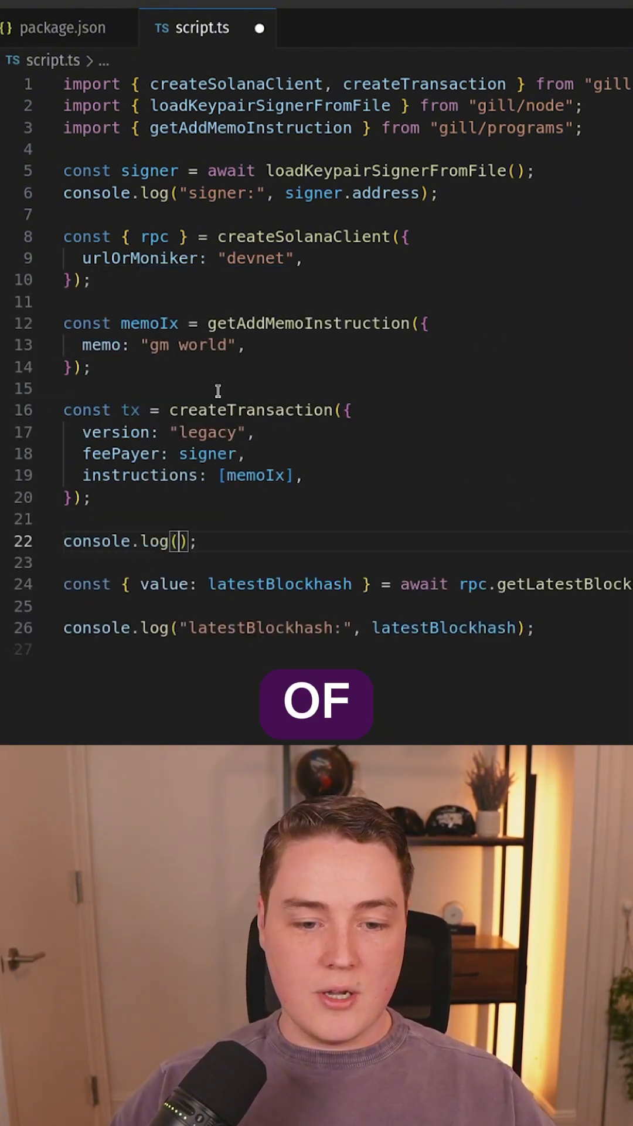
type("\"transaction\"")
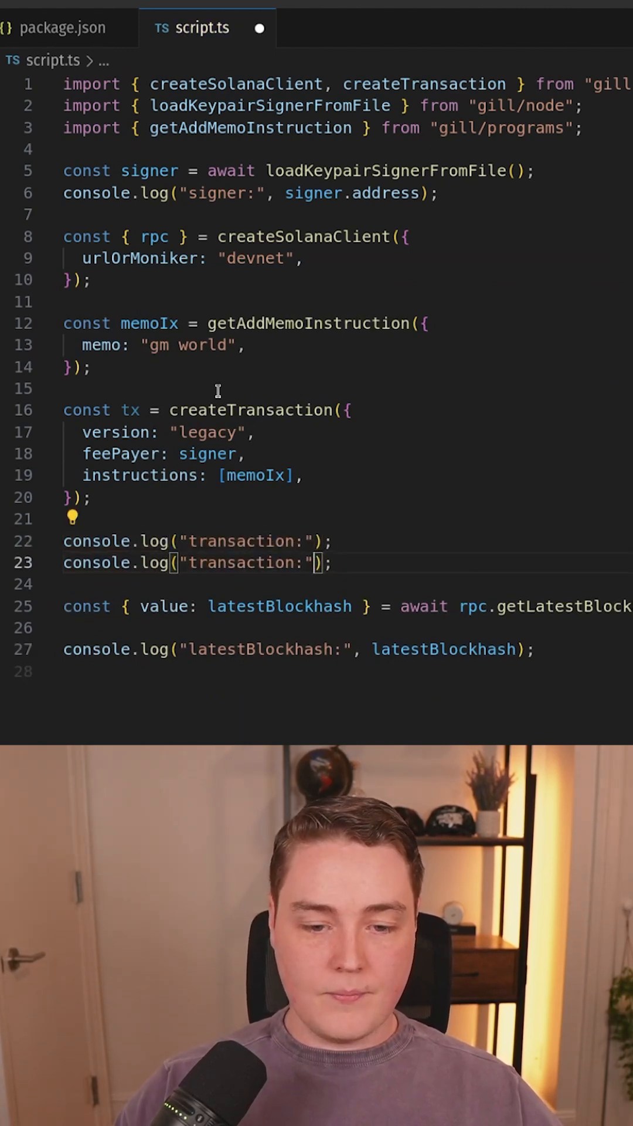
type("tx")
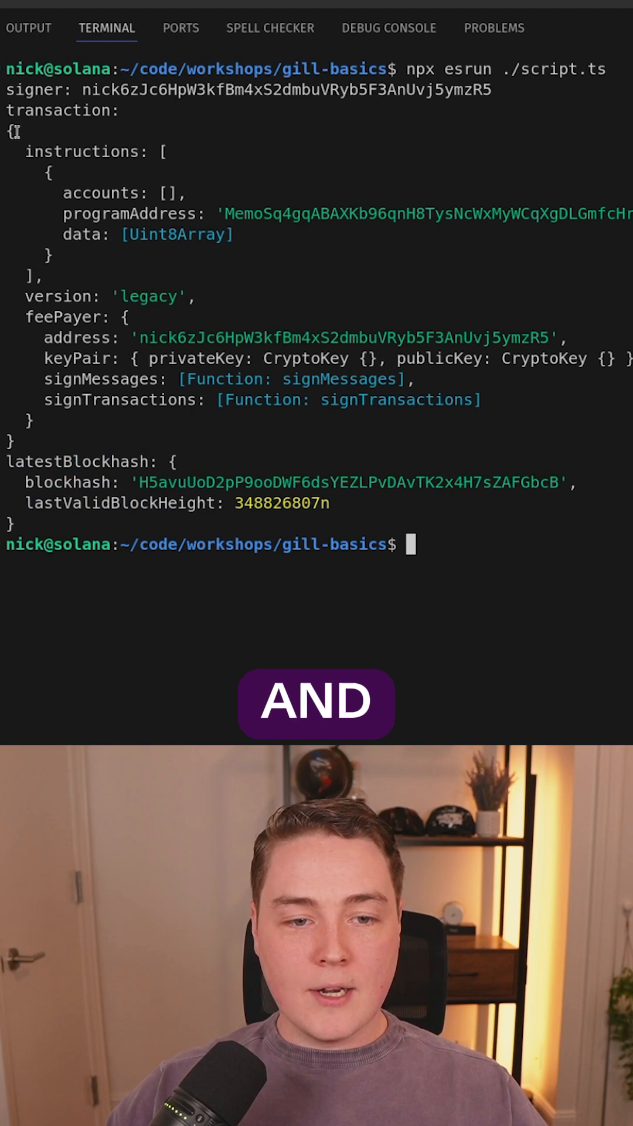
Step: Run npx esrun ./script.ts in the terminal and select the memo instruction's Uint8Array data value
double_click(82, 151)
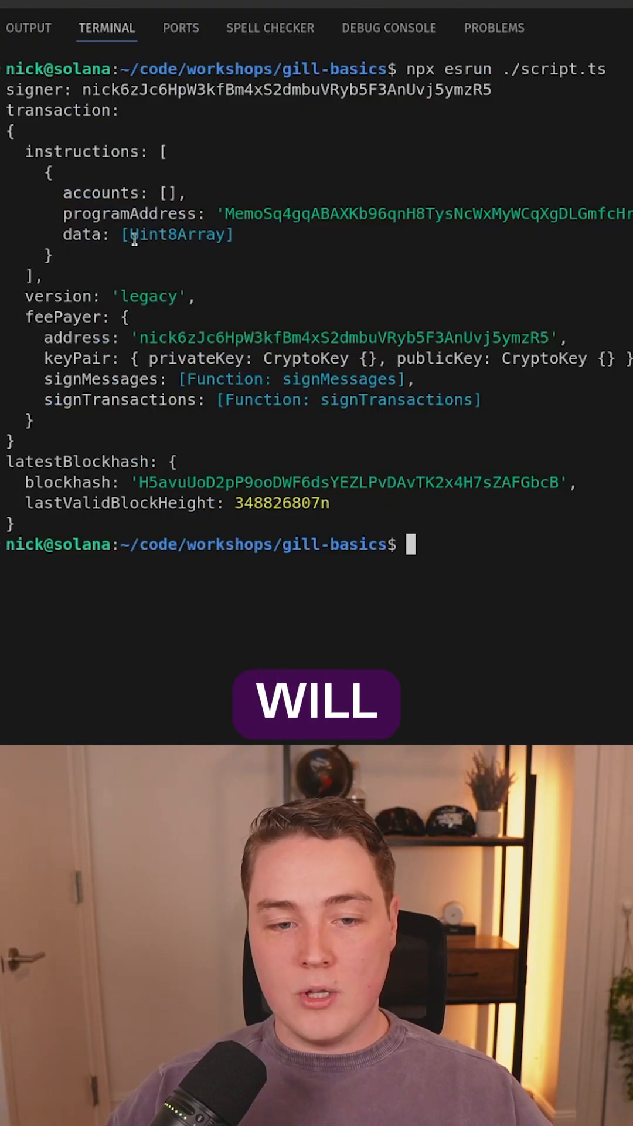
double_click(175, 234)
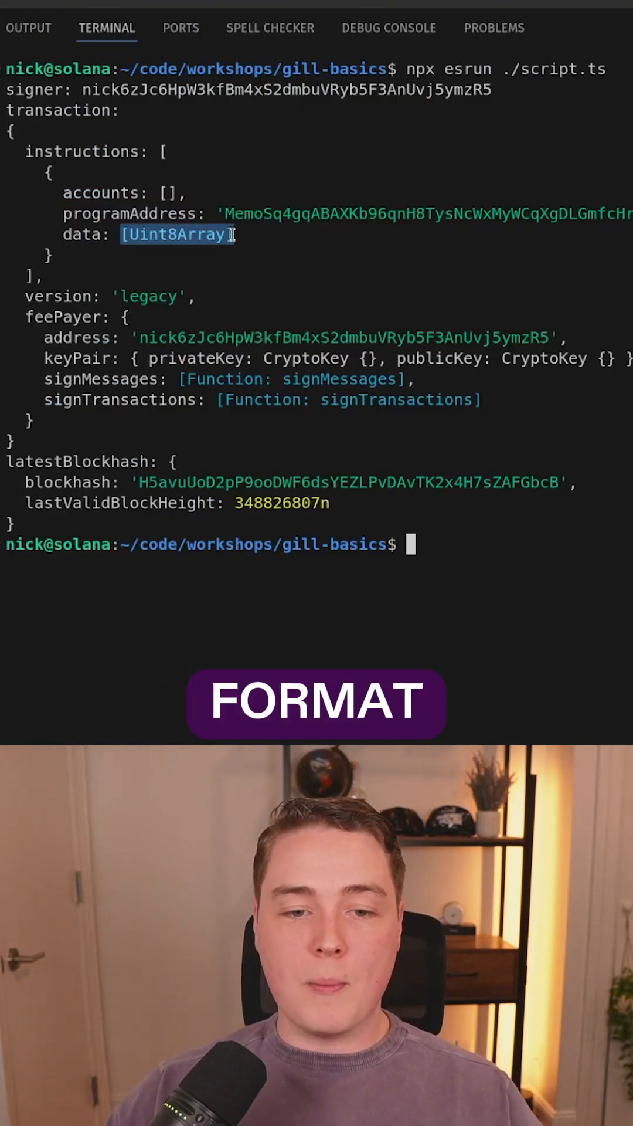